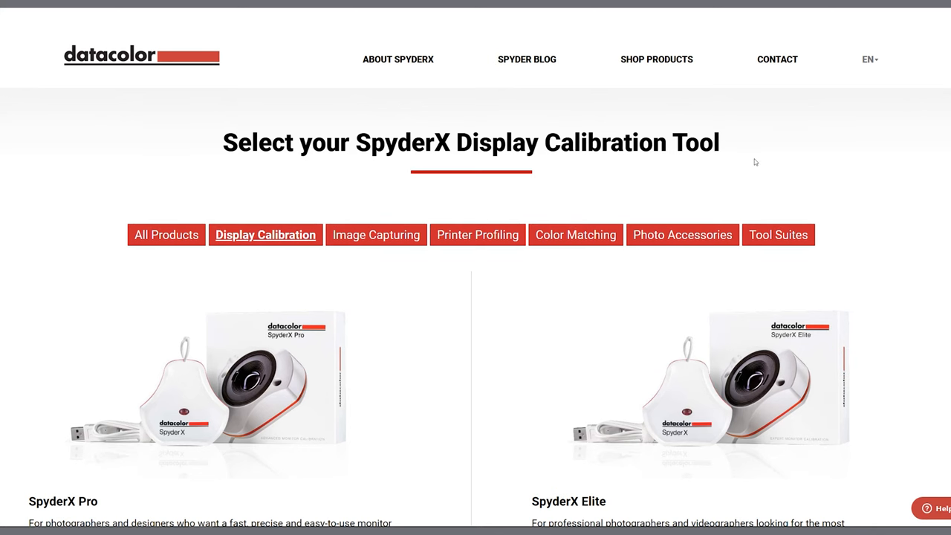
Scroll the SpyderX getting-started page down to the Software Download section
{"action": "scroll", "scroll_direction": "down", "scroll_amount": 3}
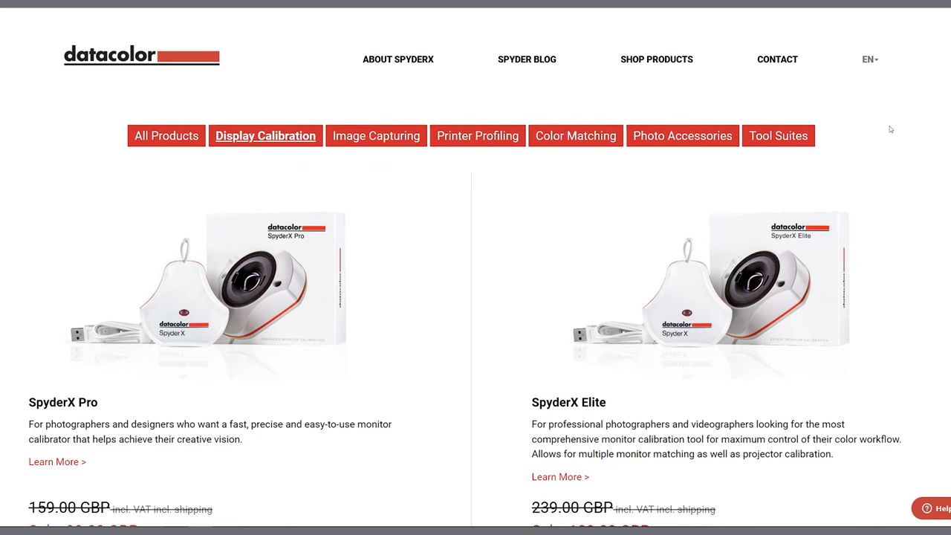
{"action": "scroll", "scroll_direction": "down", "scroll_amount": 3}
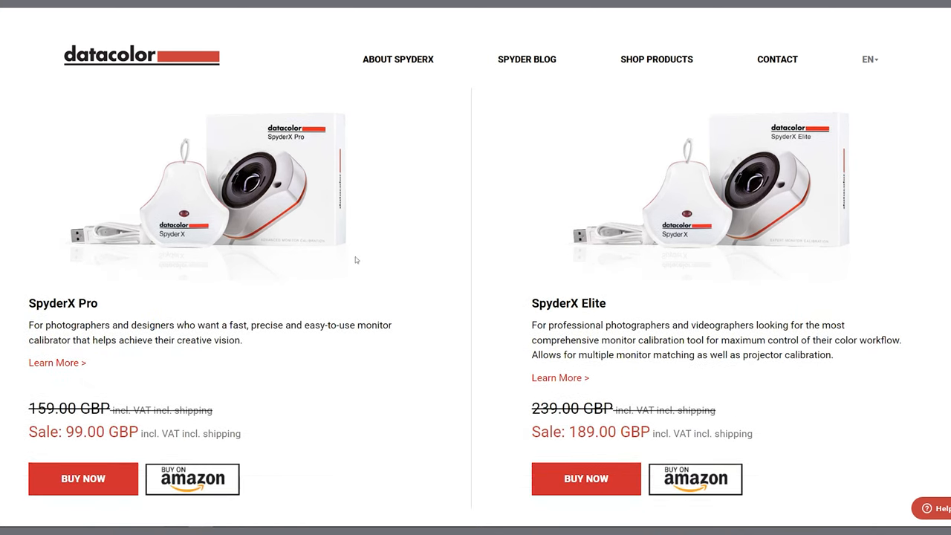
{"action": "mouse_move", "coordinate": [361, 292]}
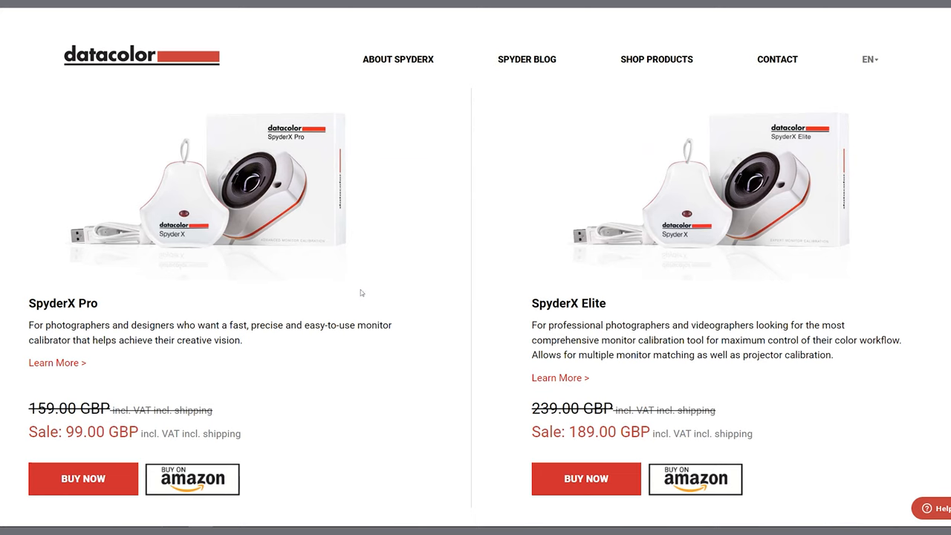
{"action": "mouse_move", "coordinate": [864, 311]}
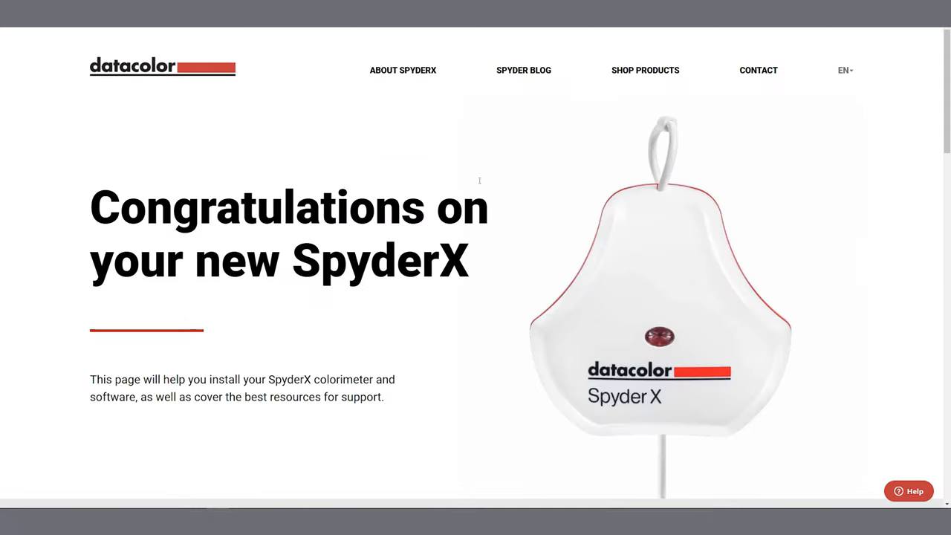
{"action": "scroll", "scroll_direction": "down", "scroll_amount": 3}
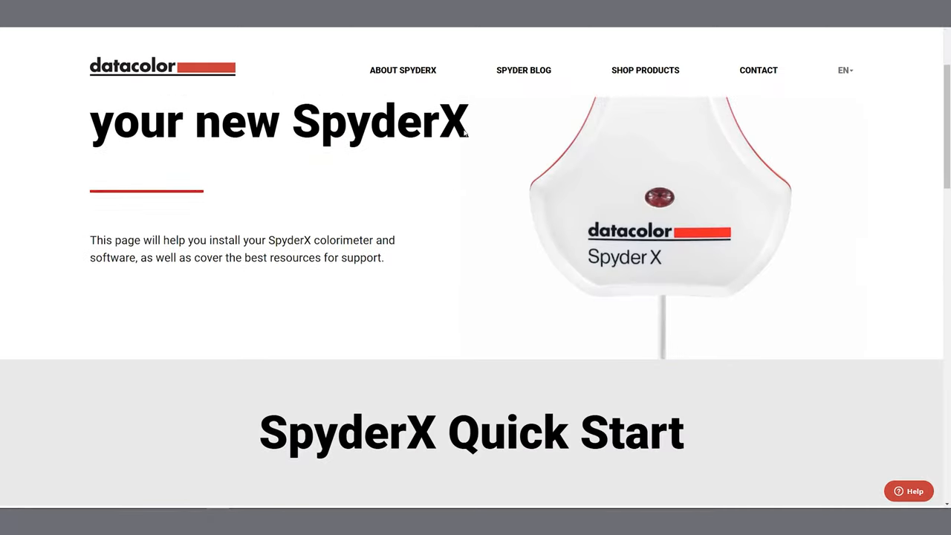
{"action": "scroll", "scroll_direction": "down", "scroll_amount": 3}
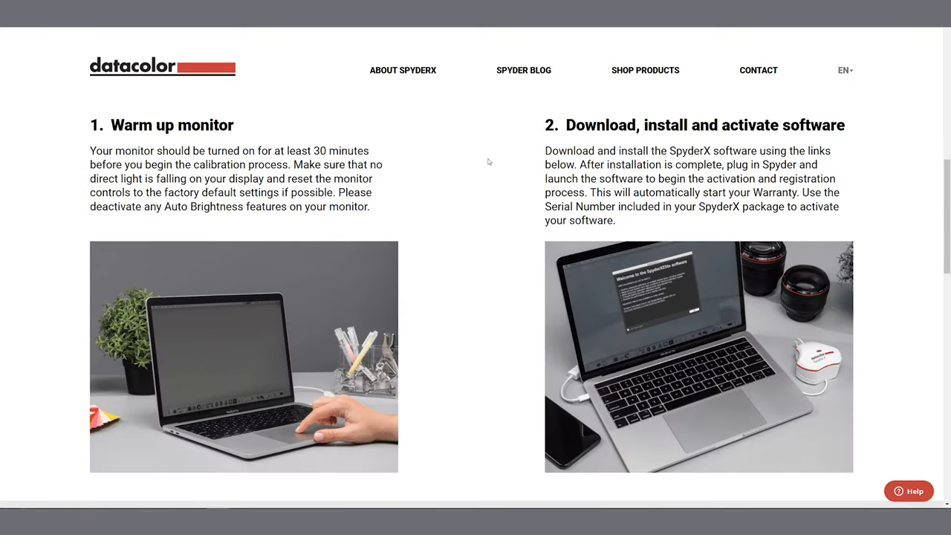
{"action": "scroll", "scroll_direction": "down", "scroll_amount": 3}
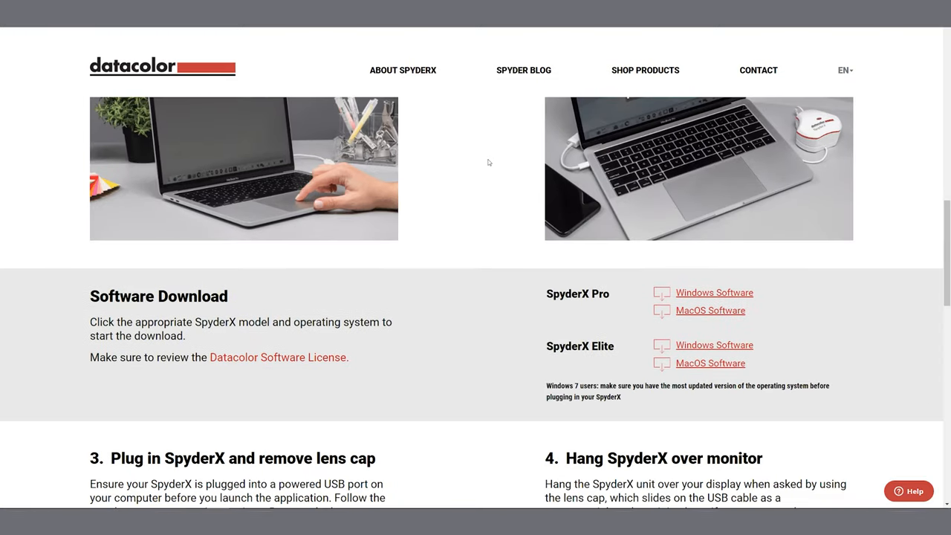
{"action": "scroll", "scroll_direction": "down", "scroll_amount": 3}
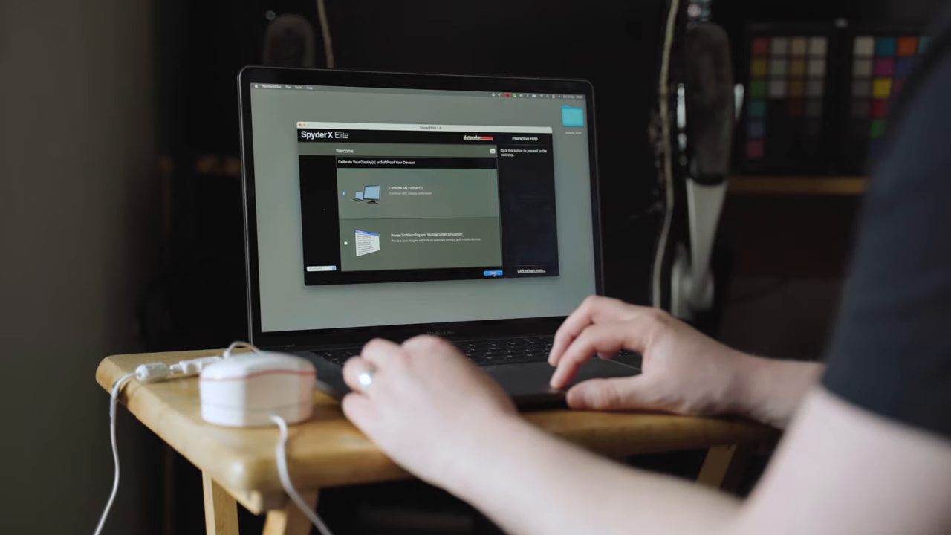
Choose Calibrate My Display(s) on the welcome screen
{"action": "left_click", "coordinate": [493, 273]}
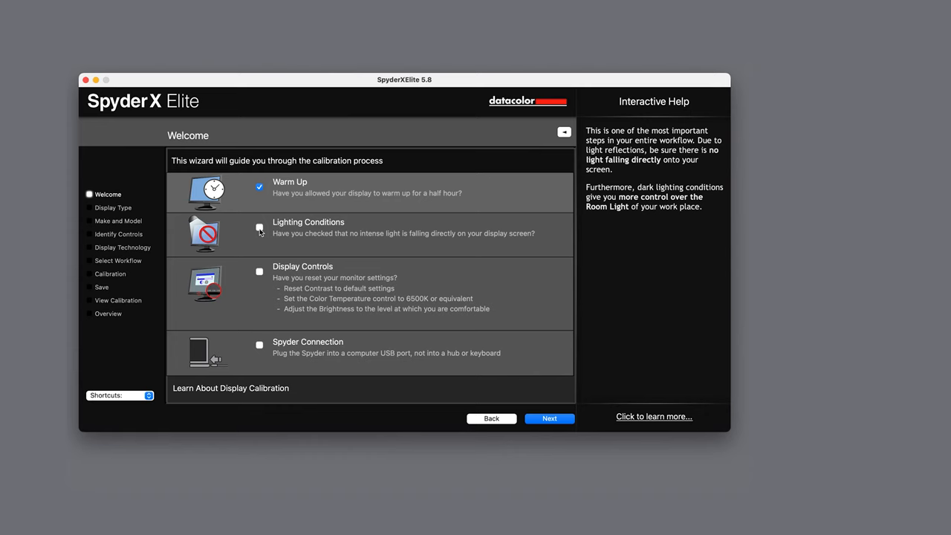
Tick the lighting conditions, display controls and Spyder connection checklist items
{"action": "left_click", "coordinate": [259, 226]}
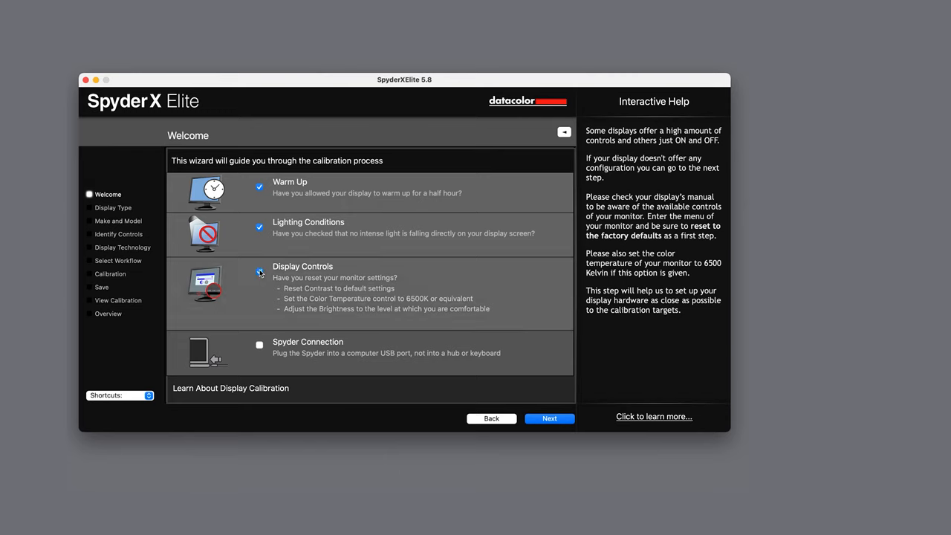
{"action": "left_click", "coordinate": [260, 271]}
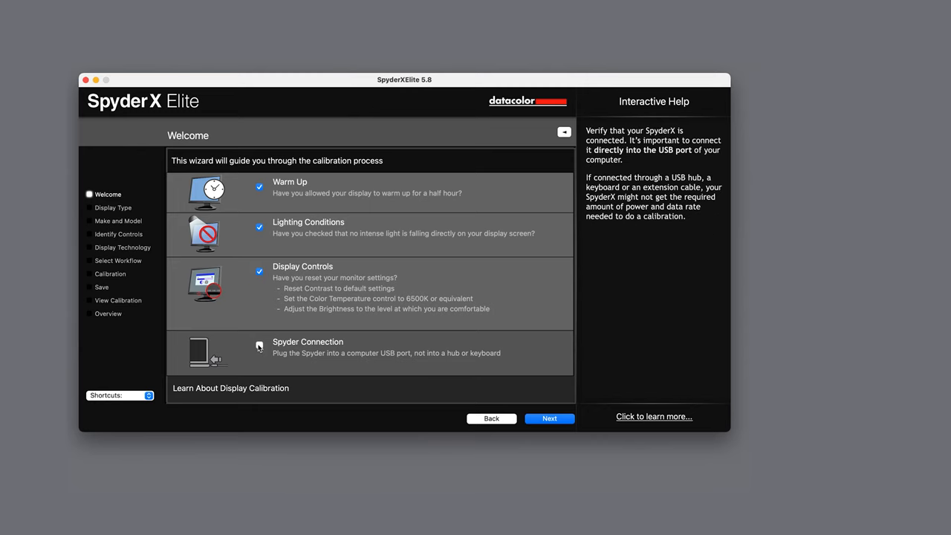
{"action": "left_click", "coordinate": [259, 344]}
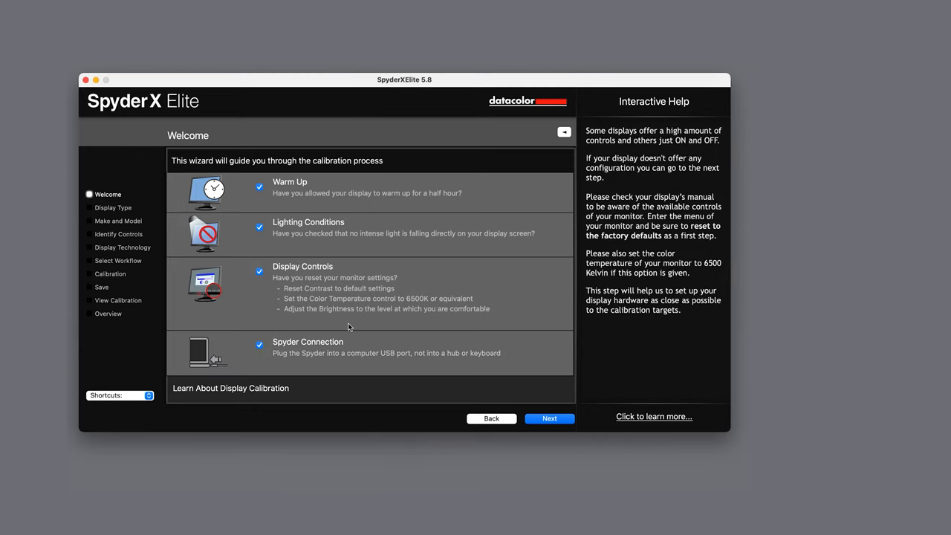
Identify the display as an Apple Color LCD laptop with brightness control only
{"action": "left_click", "coordinate": [549, 418]}
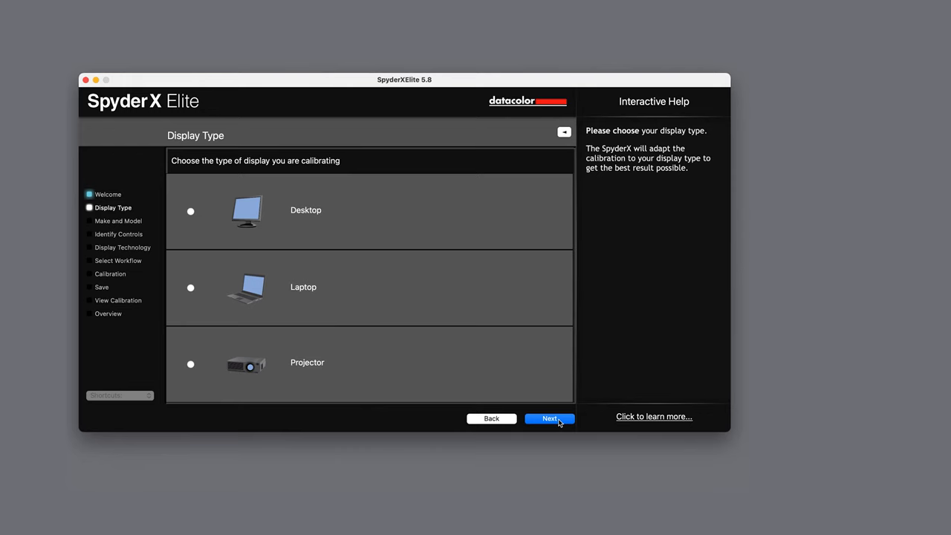
{"action": "left_click", "coordinate": [549, 419]}
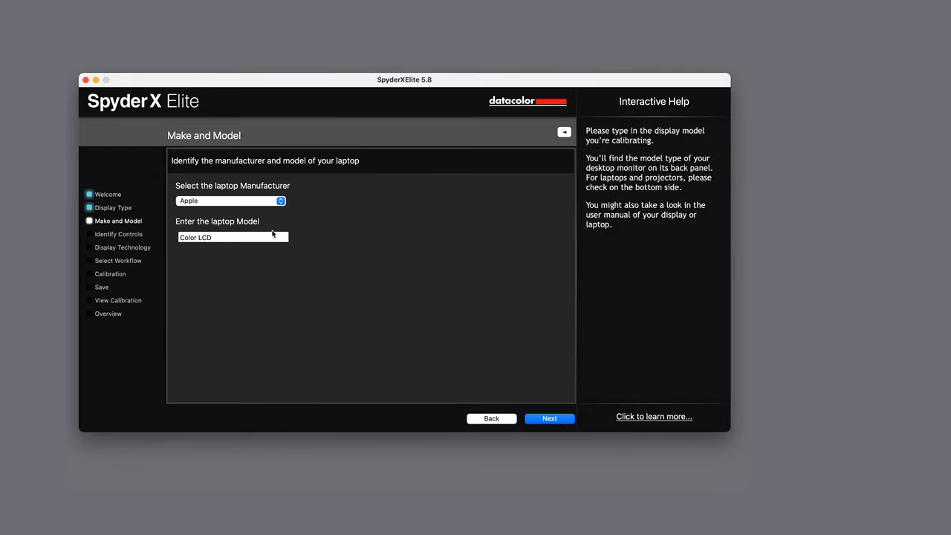
{"action": "left_click", "coordinate": [549, 418]}
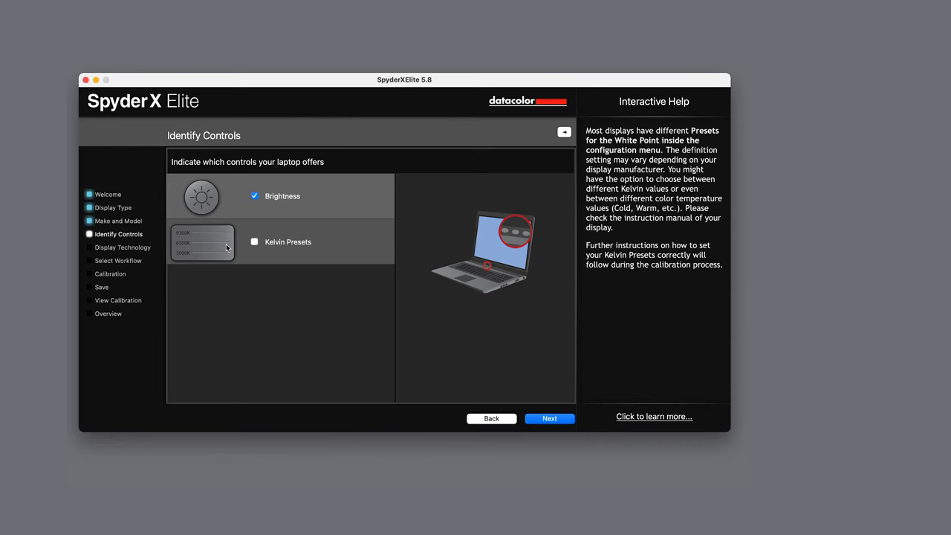
{"action": "left_click", "coordinate": [549, 418]}
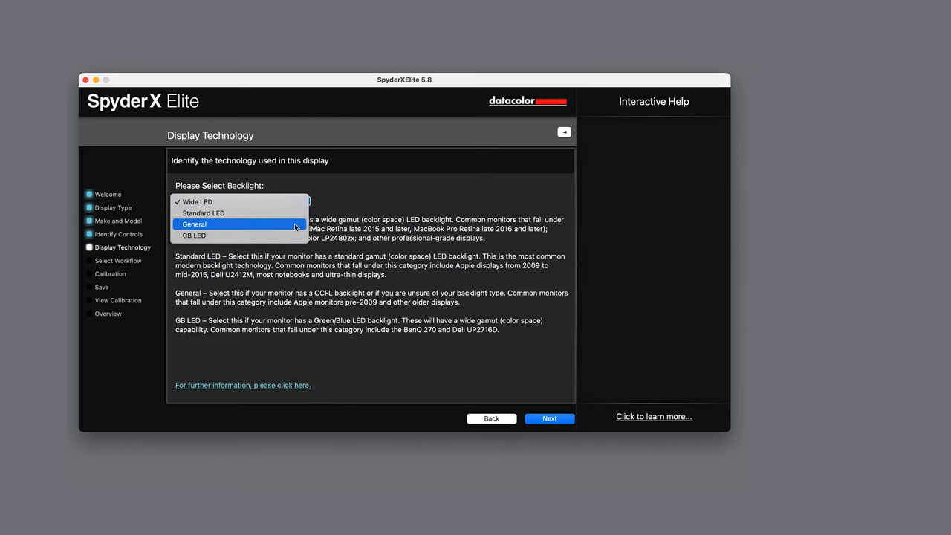
Choose Wide LED backlight and run the calibration measurements through to the profile
{"action": "left_click", "coordinate": [194, 201]}
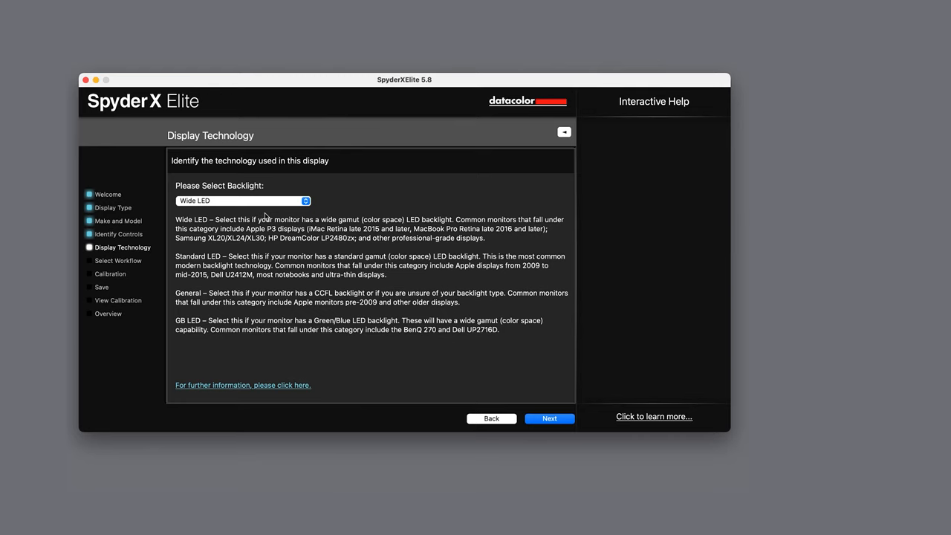
{"action": "mouse_move", "coordinate": [550, 418]}
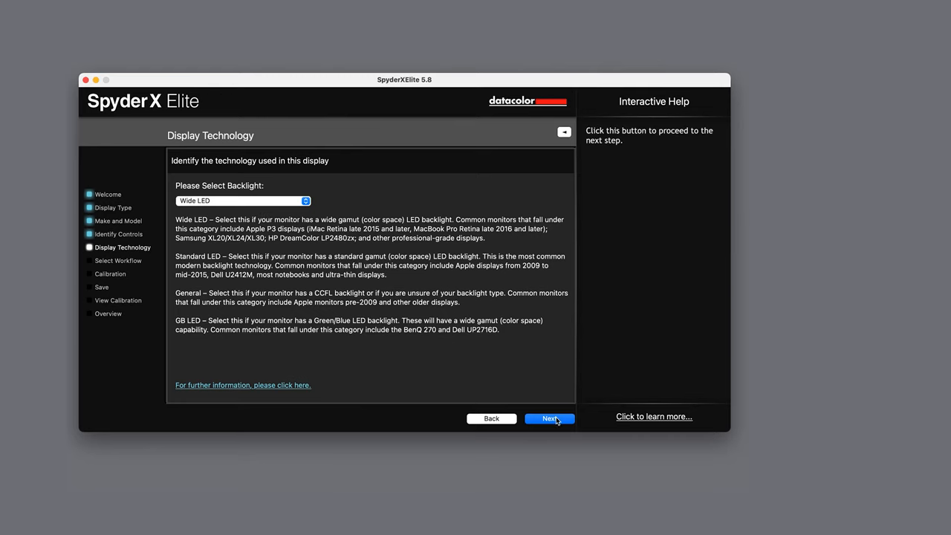
{"action": "left_click", "coordinate": [549, 419]}
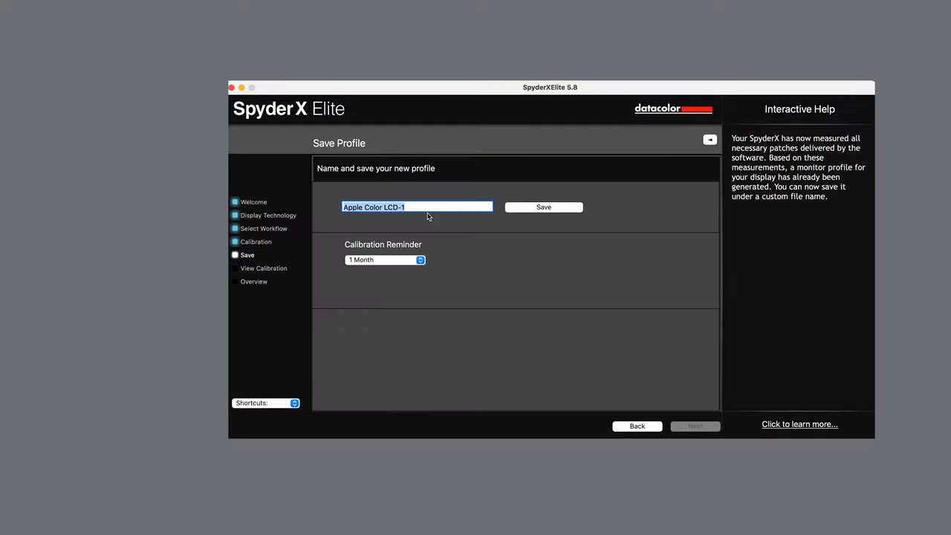
Save the profile as Macbook_2304 with the 1-month calibration reminder
{"action": "type", "text": "Macb"}
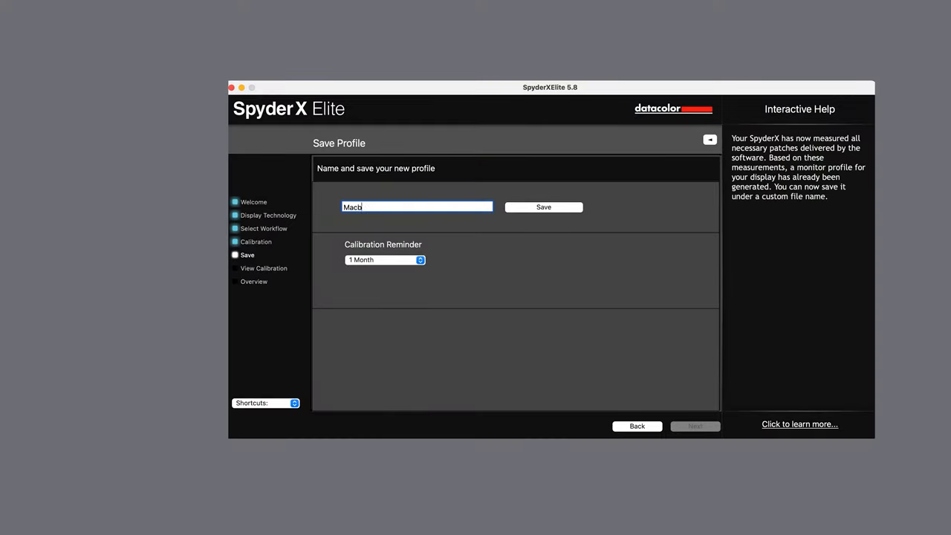
{"action": "type", "text": "ook"}
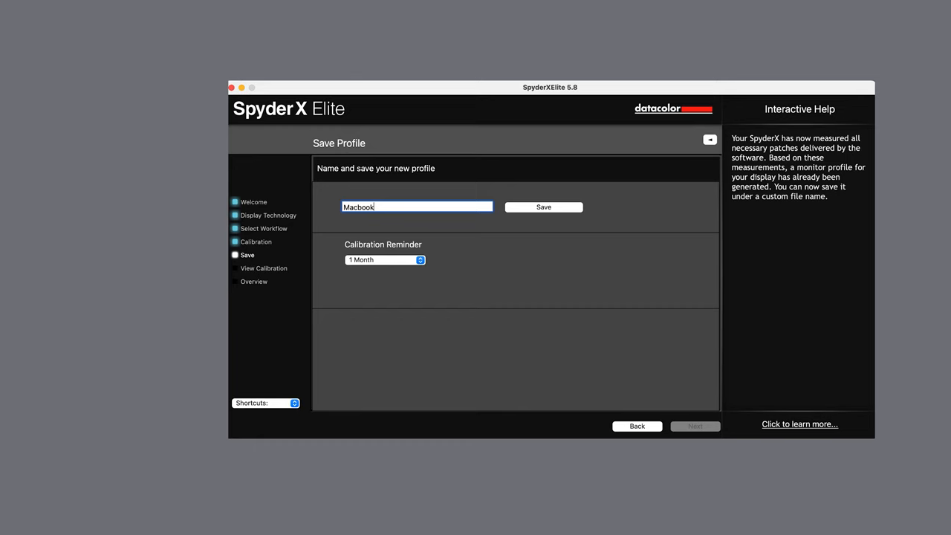
{"action": "type", "text": "_23"}
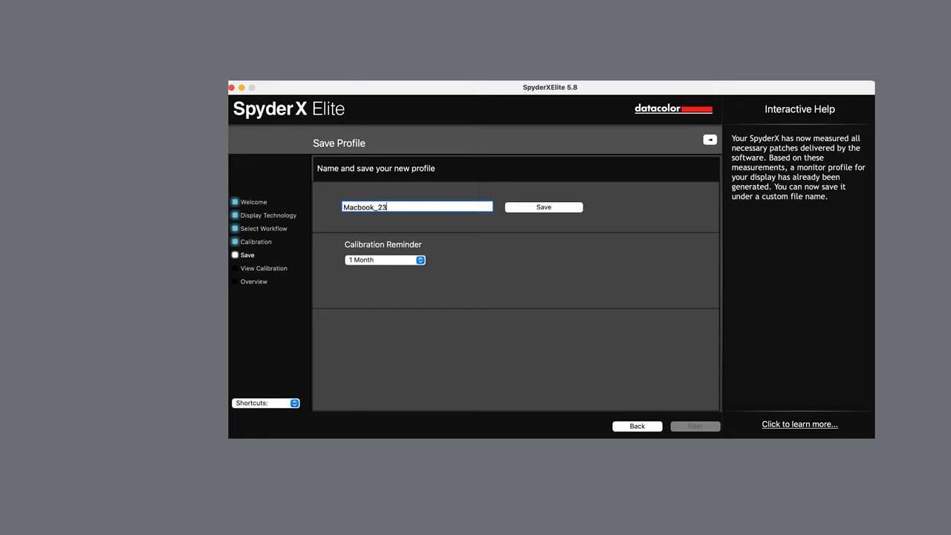
{"action": "type", "text": "04"}
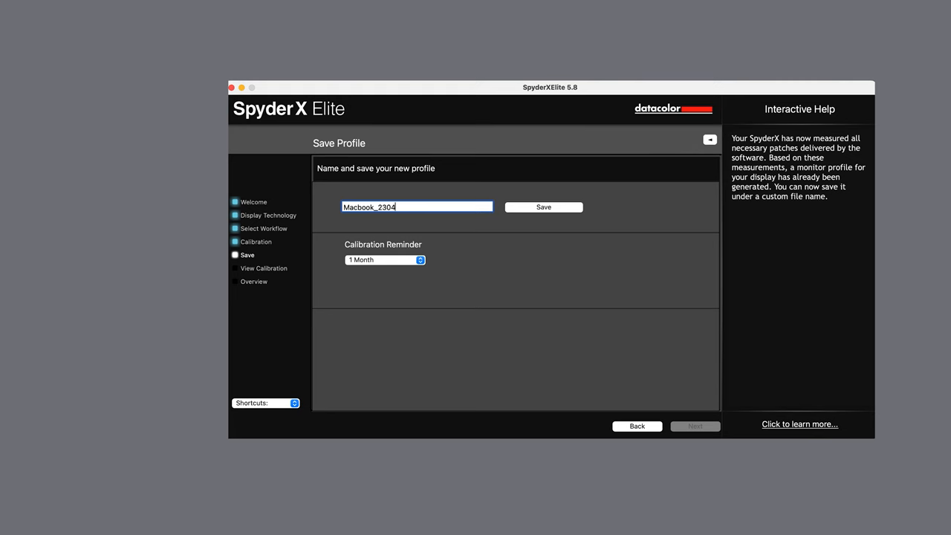
{"action": "left_click", "coordinate": [543, 207]}
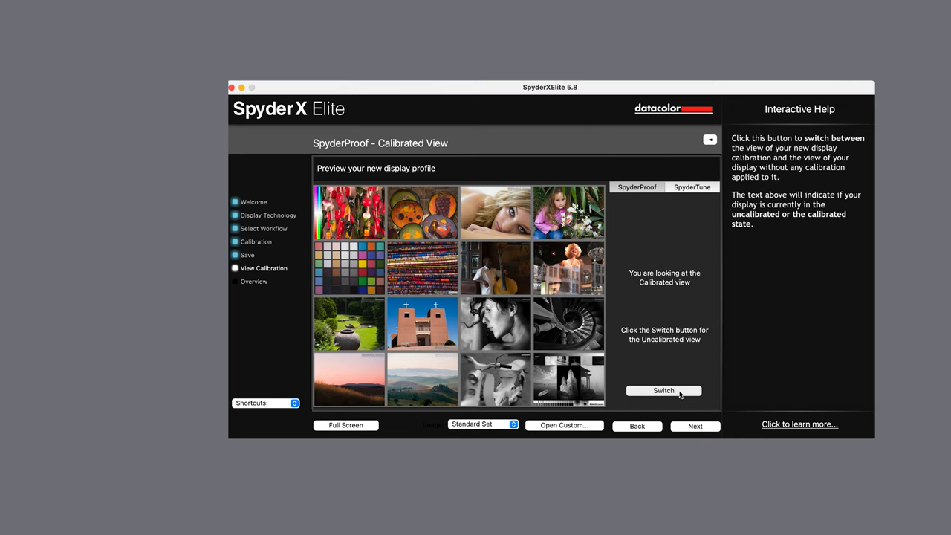
{"action": "left_click", "coordinate": [663, 390]}
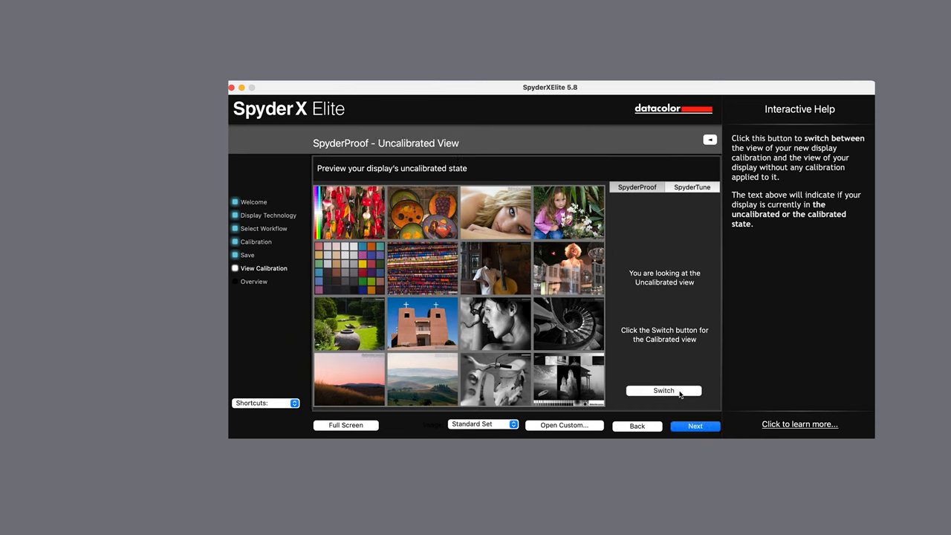
{"action": "left_click", "coordinate": [663, 390]}
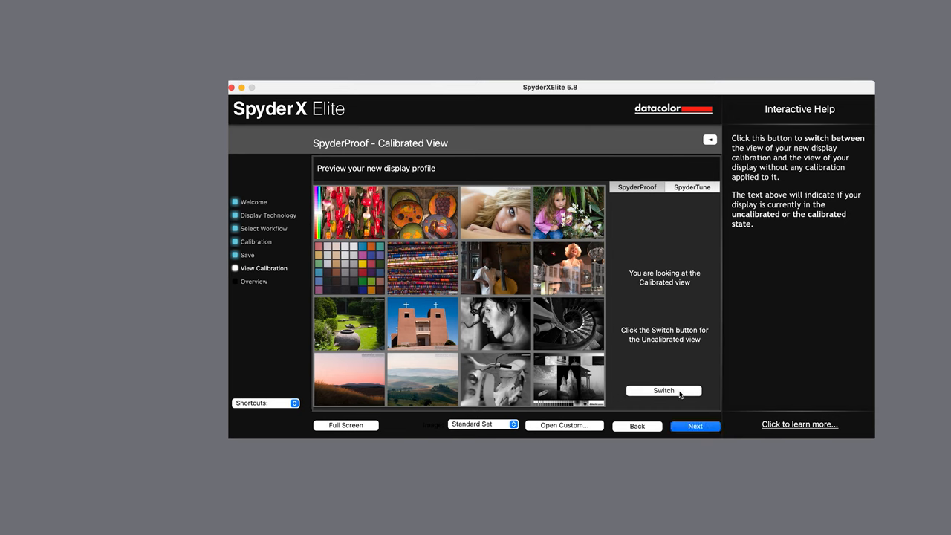